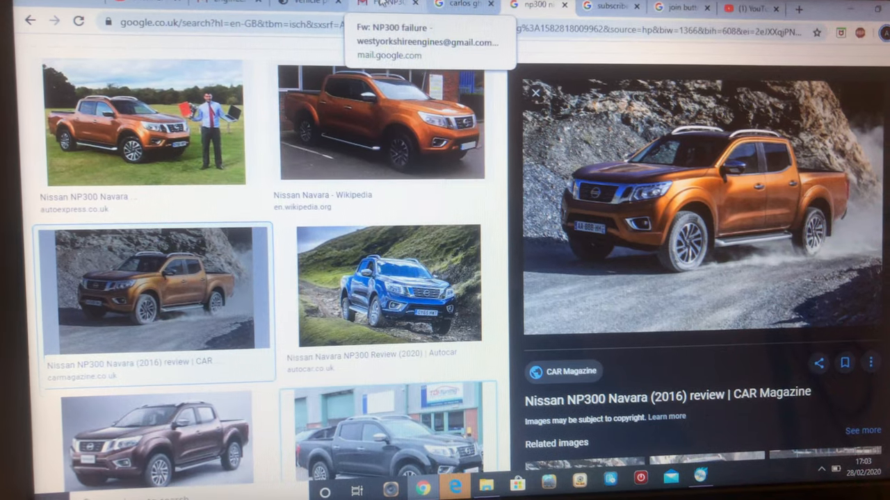
Switch from Google Images to the 'Fw: NP300 failure' email in Gmail
left_click(382, 6)
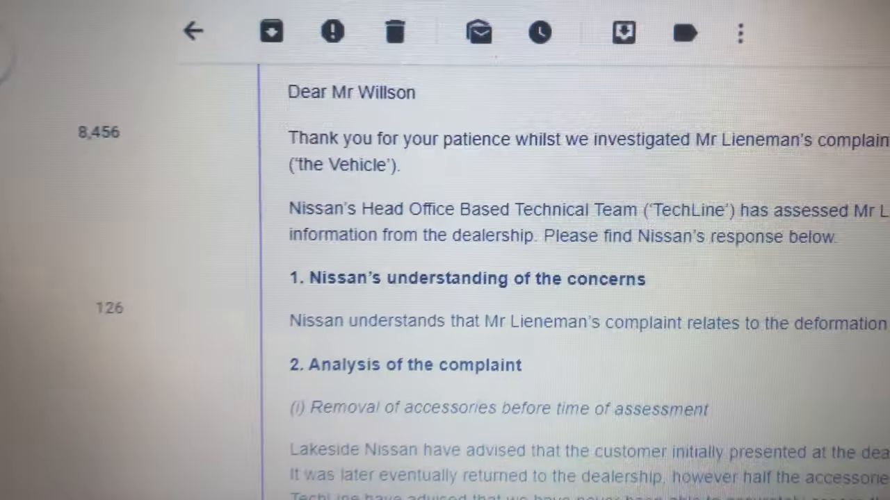
Scroll from 'Dear Mr Willson' past the accessories list to section (b) Modified suspension
scroll("down", 3)
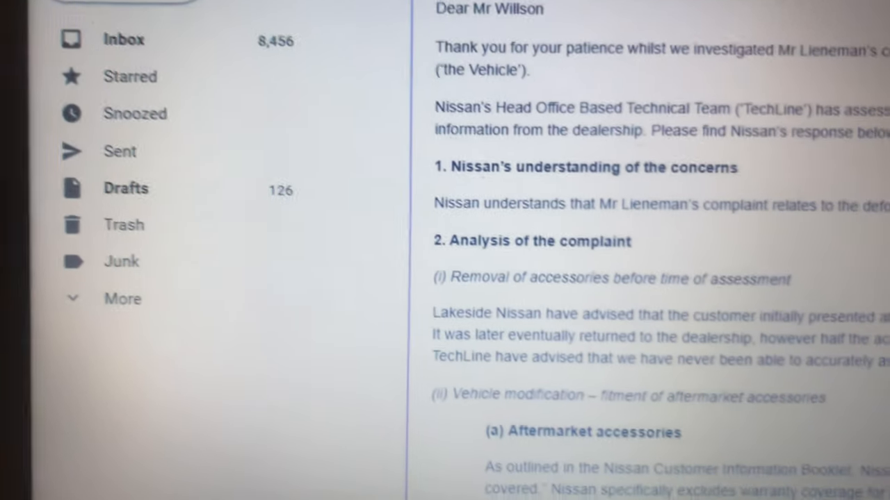
scroll("down", 3)
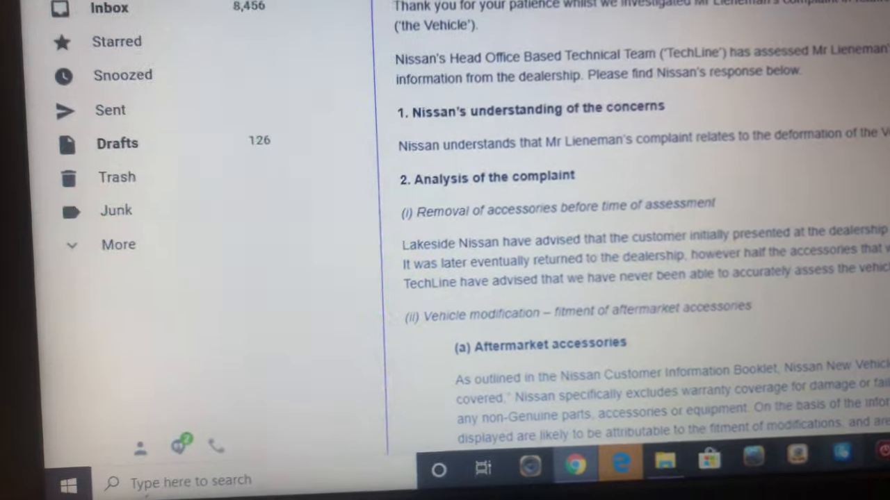
scroll("down", 3)
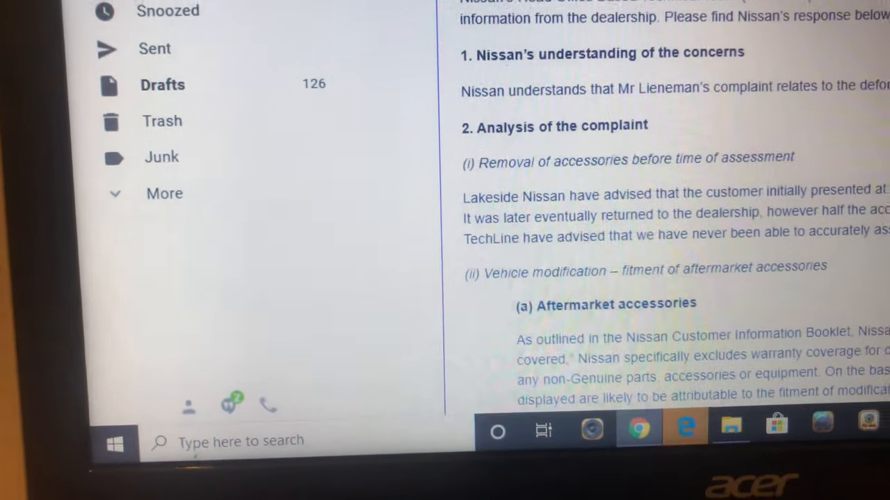
scroll("down", 3)
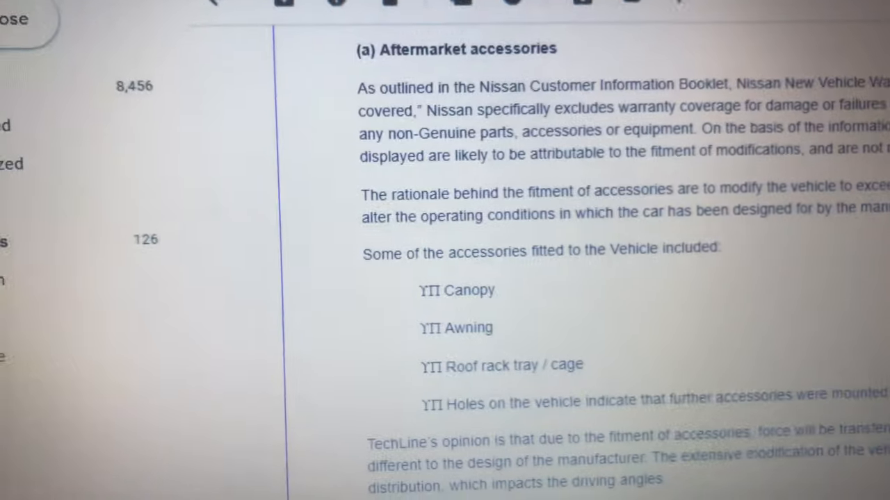
scroll("down", 3)
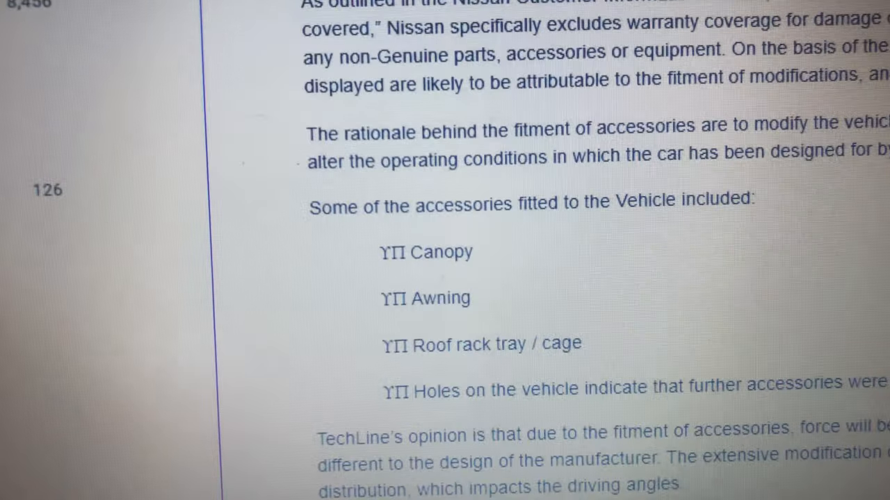
scroll("down", 3)
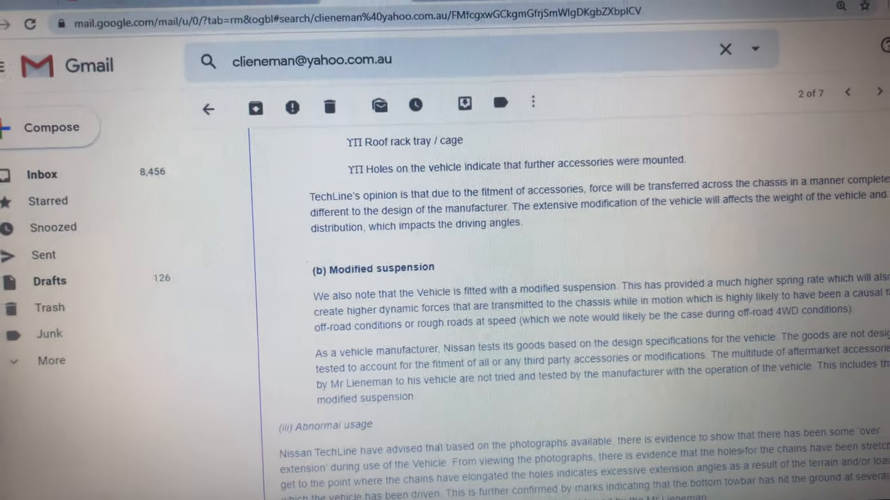
scroll("down", 3)
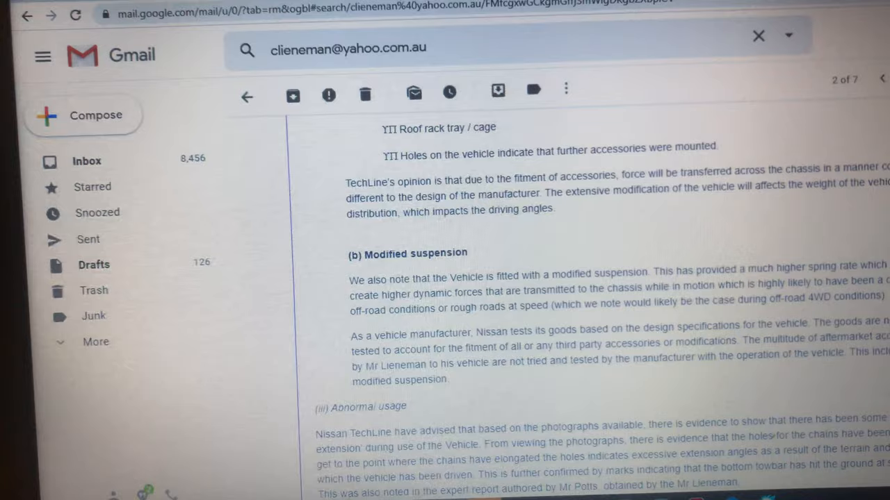
scroll("up", 3)
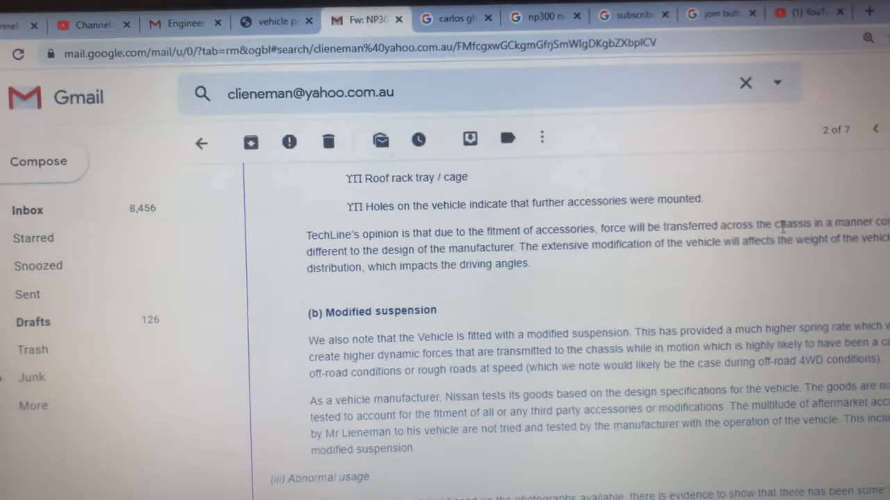
scroll("down", 3)
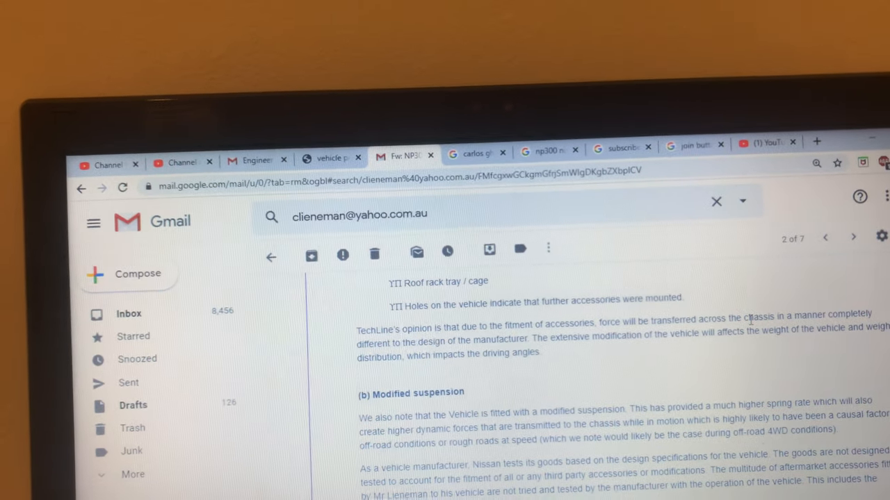
scroll("down", 3)
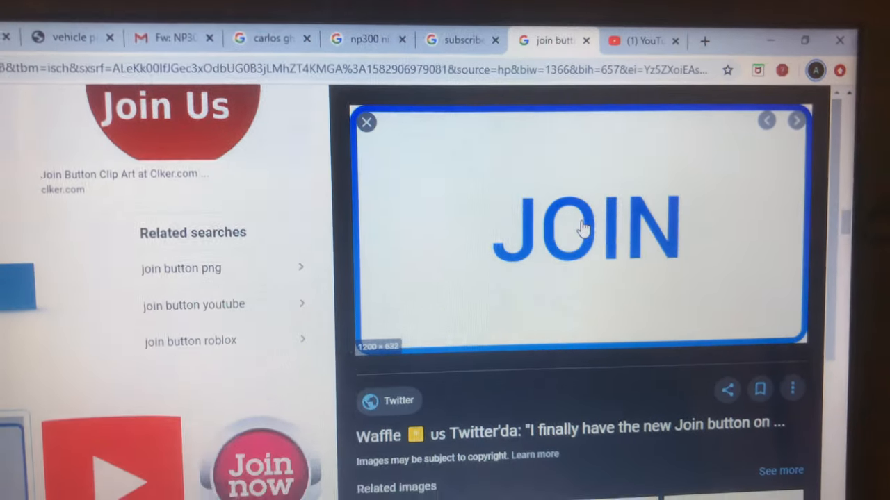
Scroll the blue JOIN image preview to its Twitter source and related join-button images
scroll("down", 3)
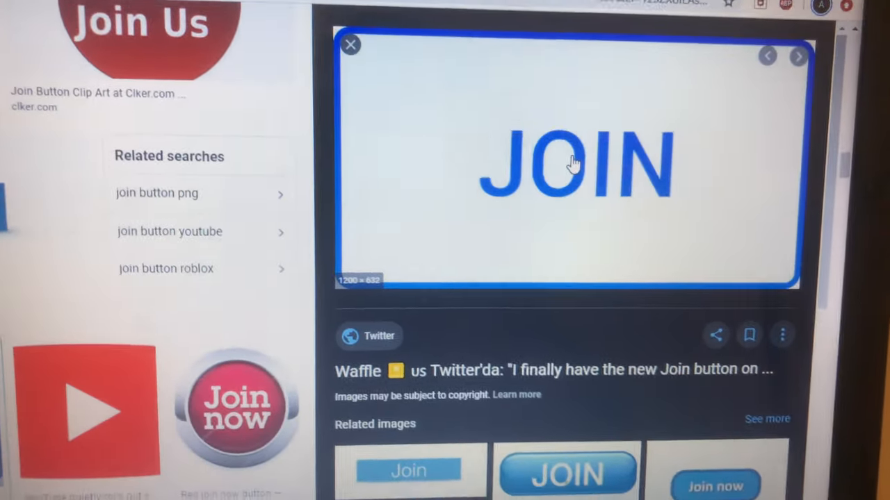